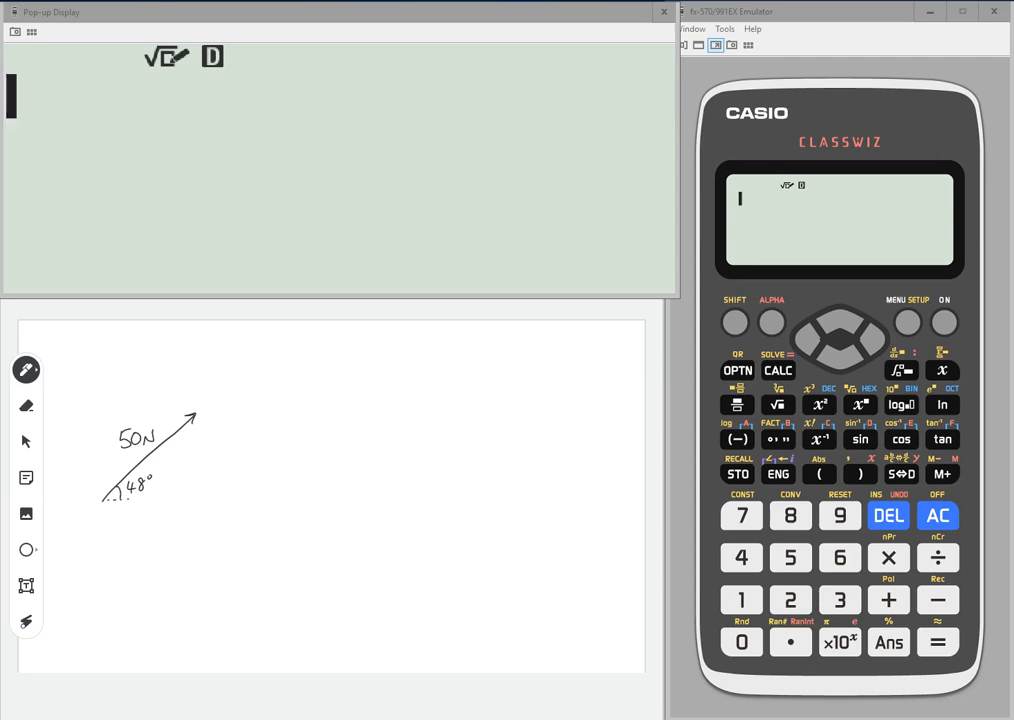
Draw dashed horizontal and vertical component lines and label the vertical one 50sin48°
left_click_drag(104, 496, 192, 490)
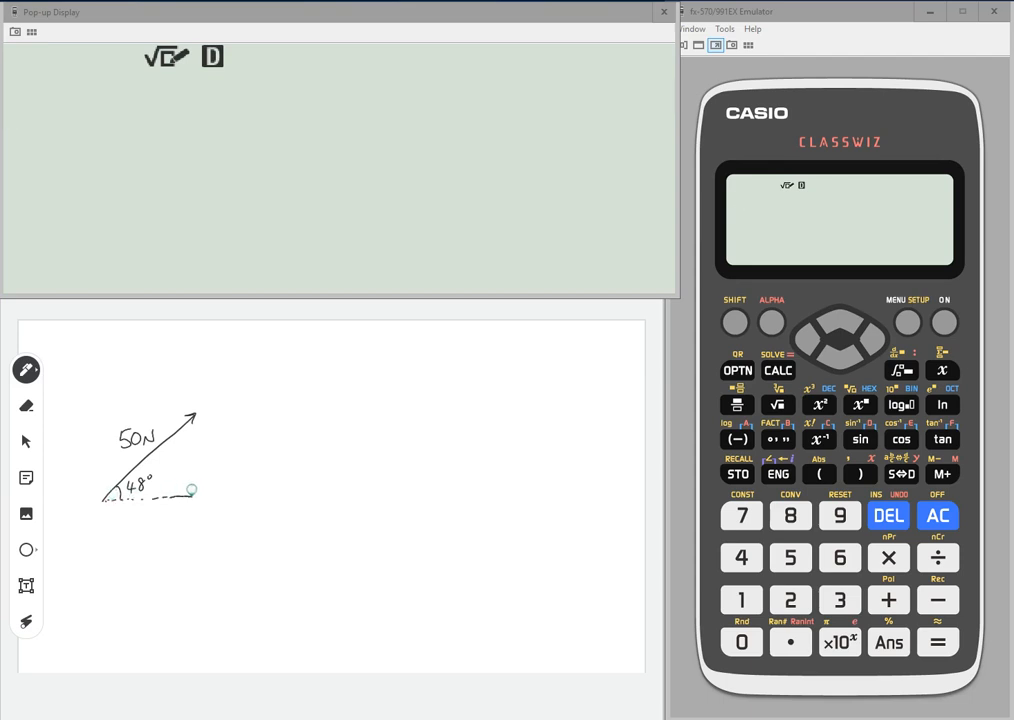
left_click_drag(192, 490, 192, 478)
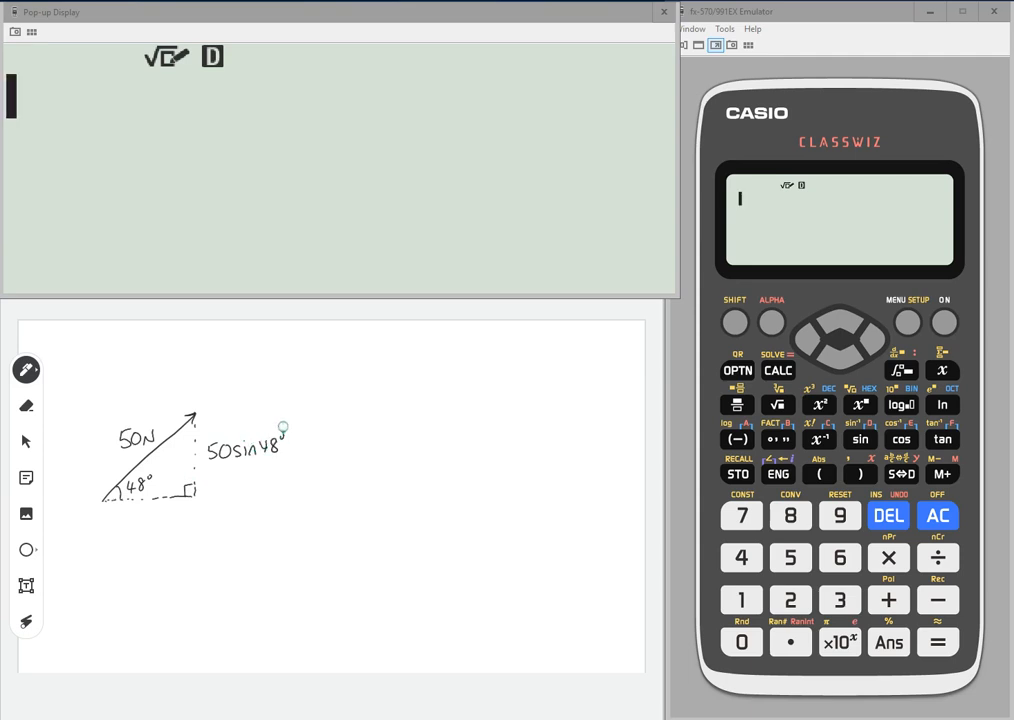
left_click_drag(132, 524, 128, 518)
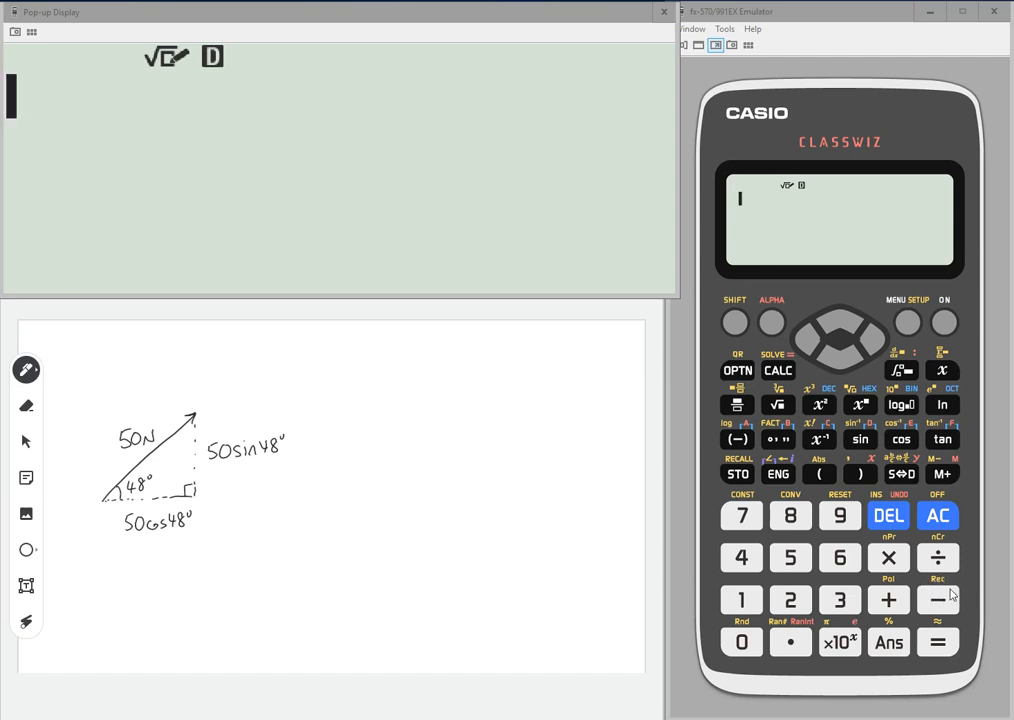
mouse_move(944, 598)
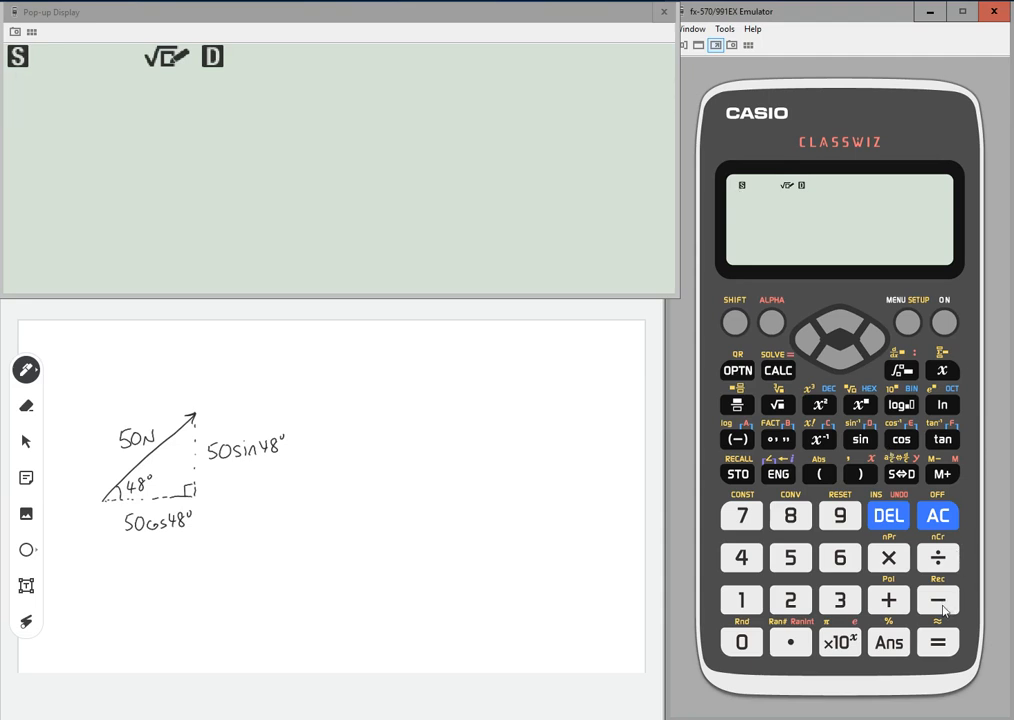
Enter Rec(50,48 using SHIFT comma to separate the 50 N magnitude from the 48° angle
left_click(936, 600)
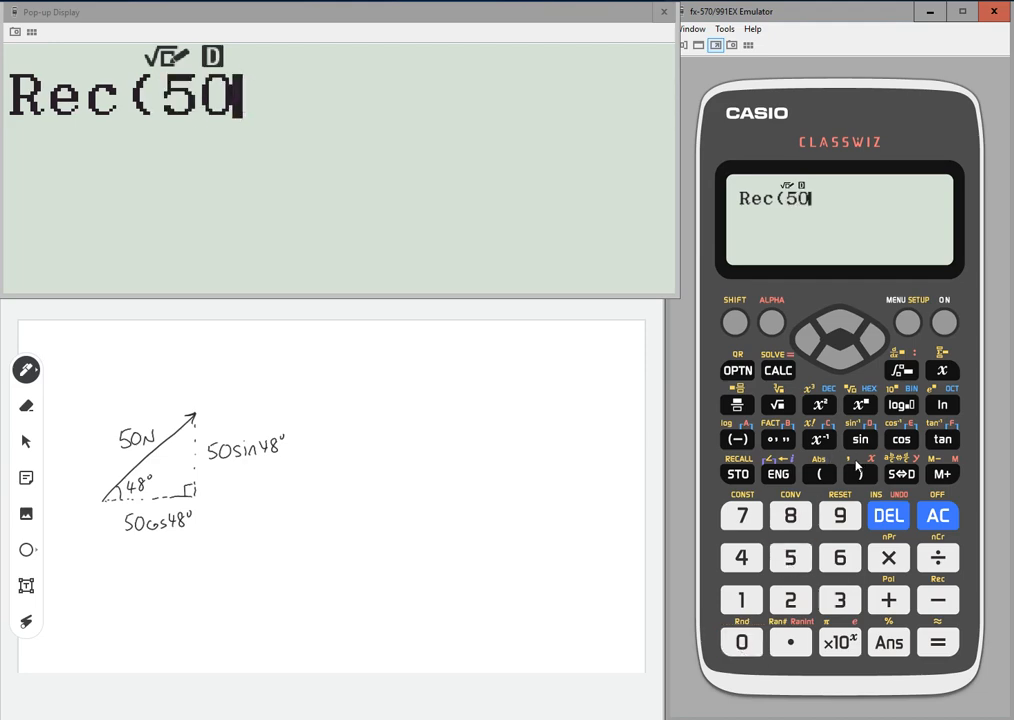
left_click(736, 322)
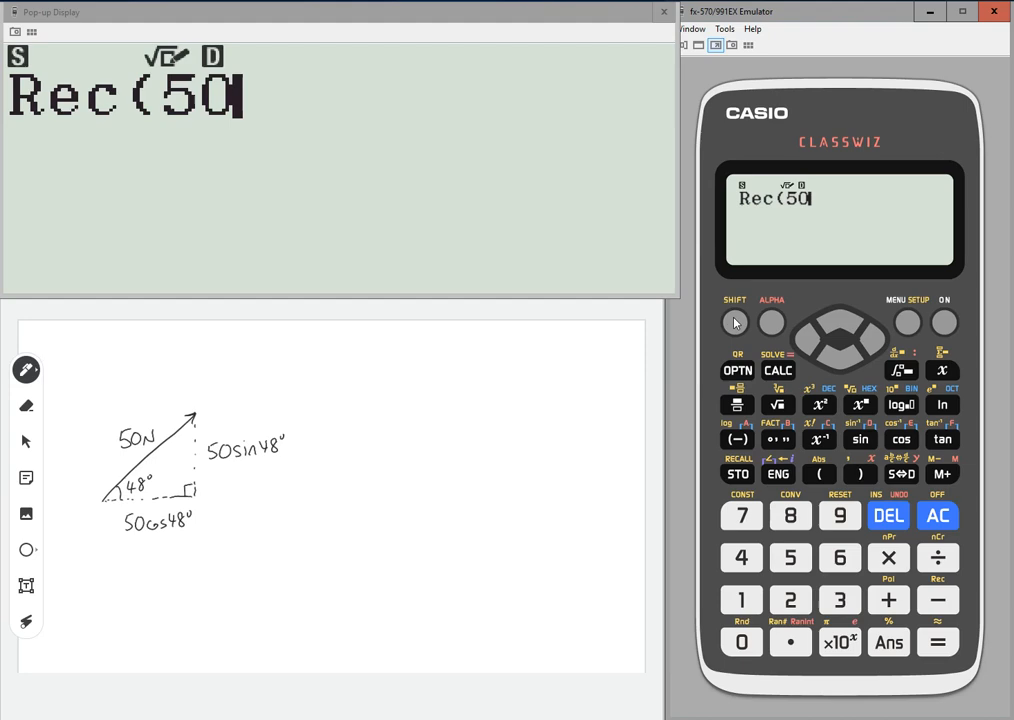
left_click(860, 472)
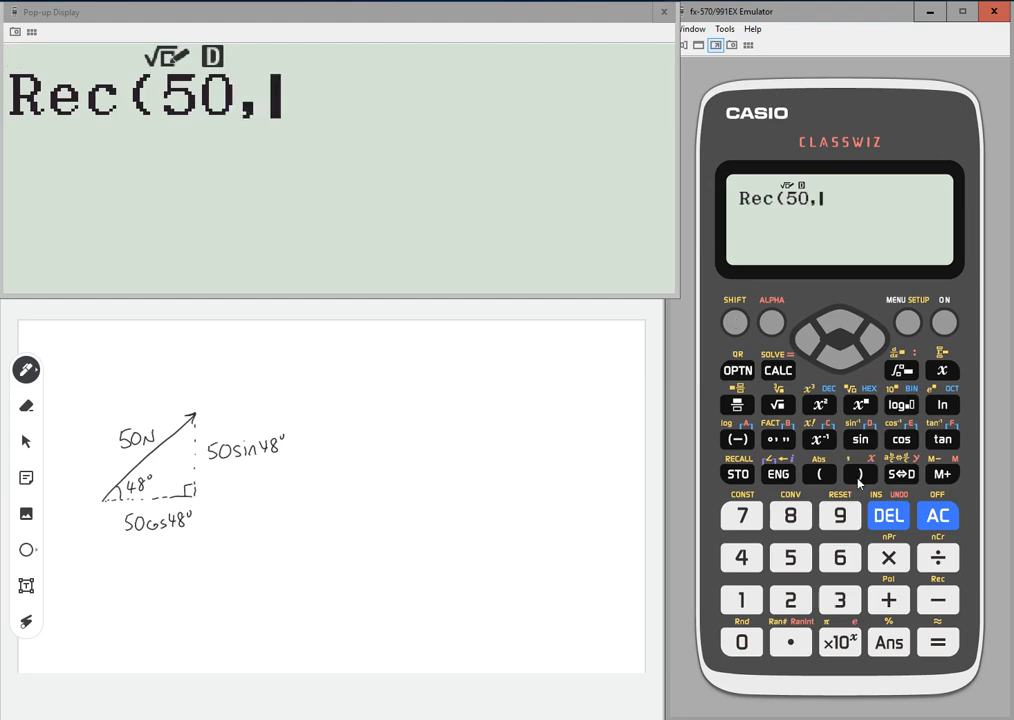
left_click(790, 516)
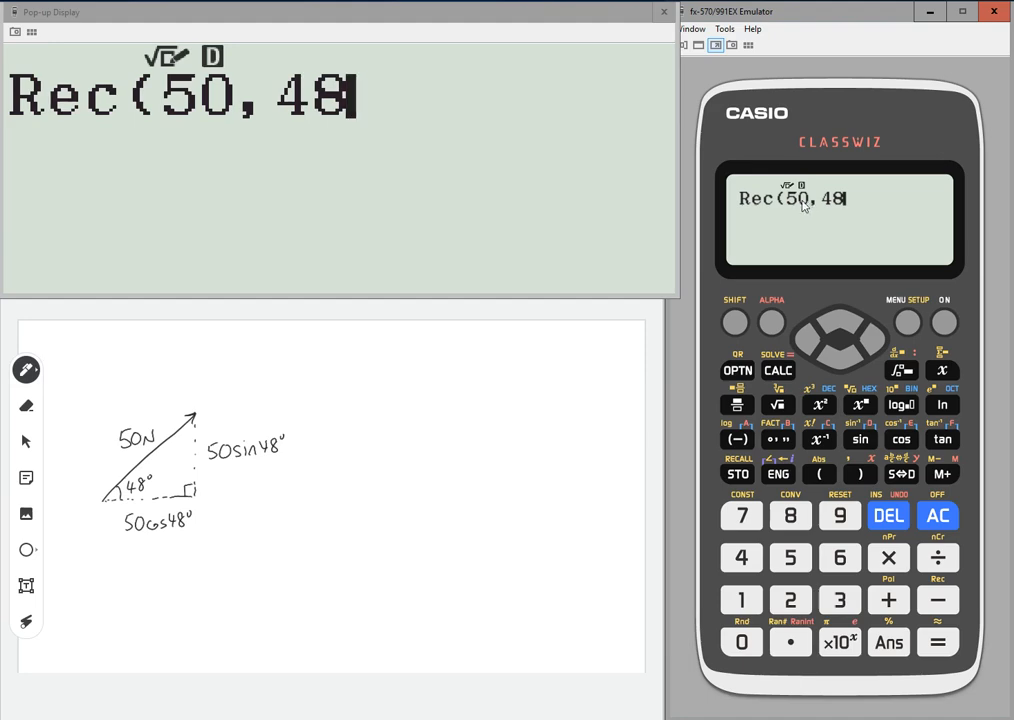
mouse_move(840, 206)
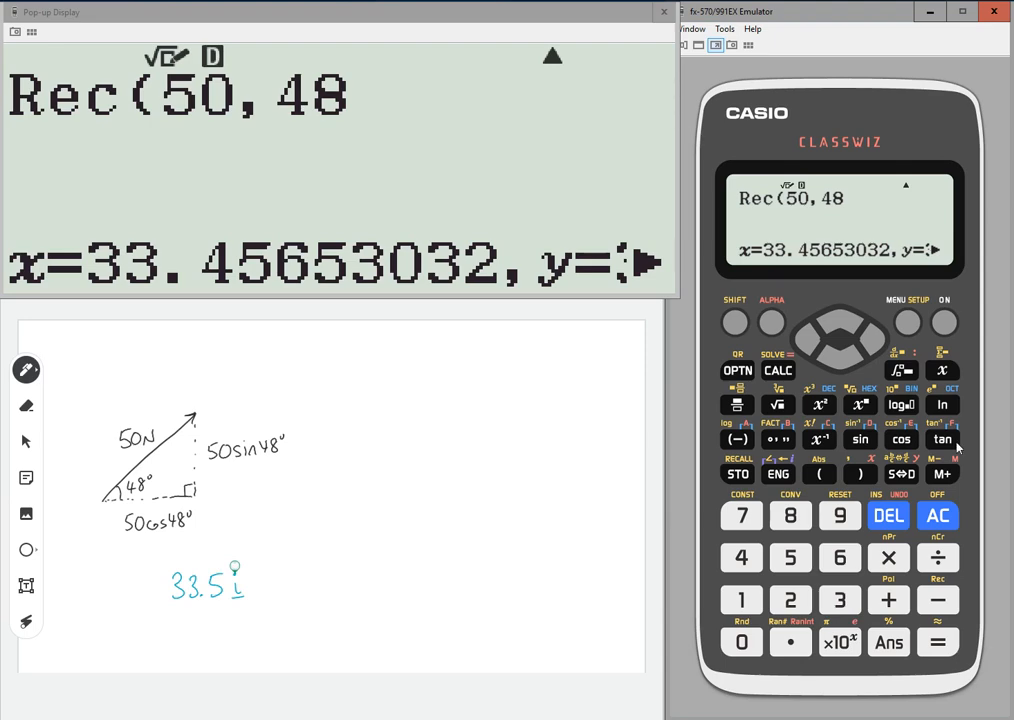
Evaluate the conversion and handwrite the result (33.5i + 37.2j) N beneath the diagram
left_click(868, 322)
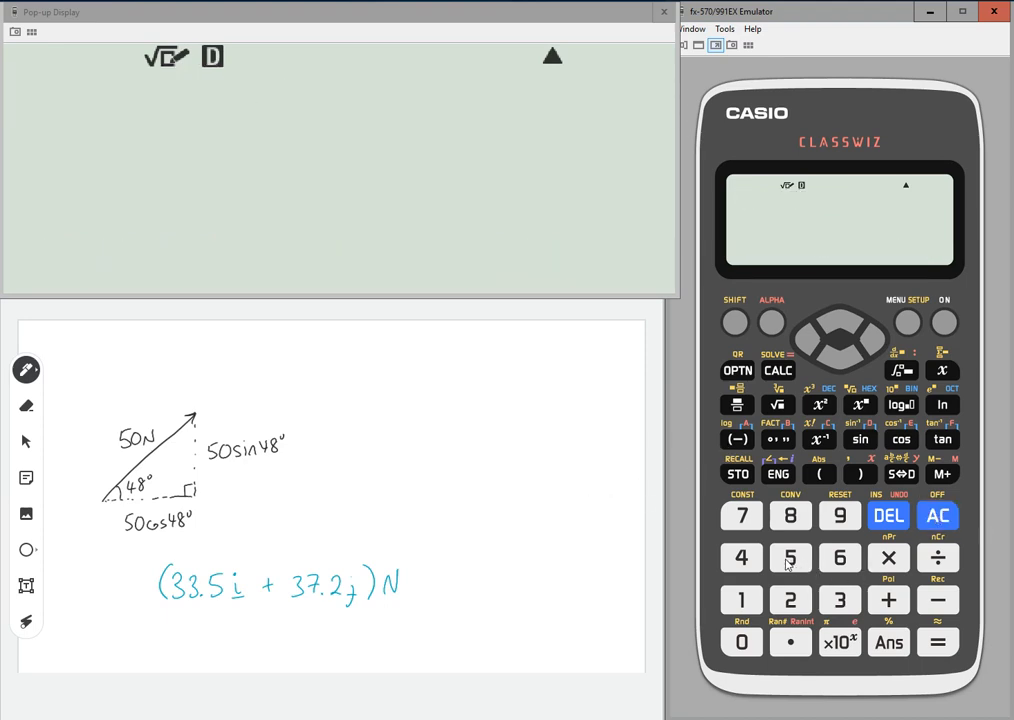
Clear the result and begin 50cos( to verify the horizontal component
left_click(900, 438)
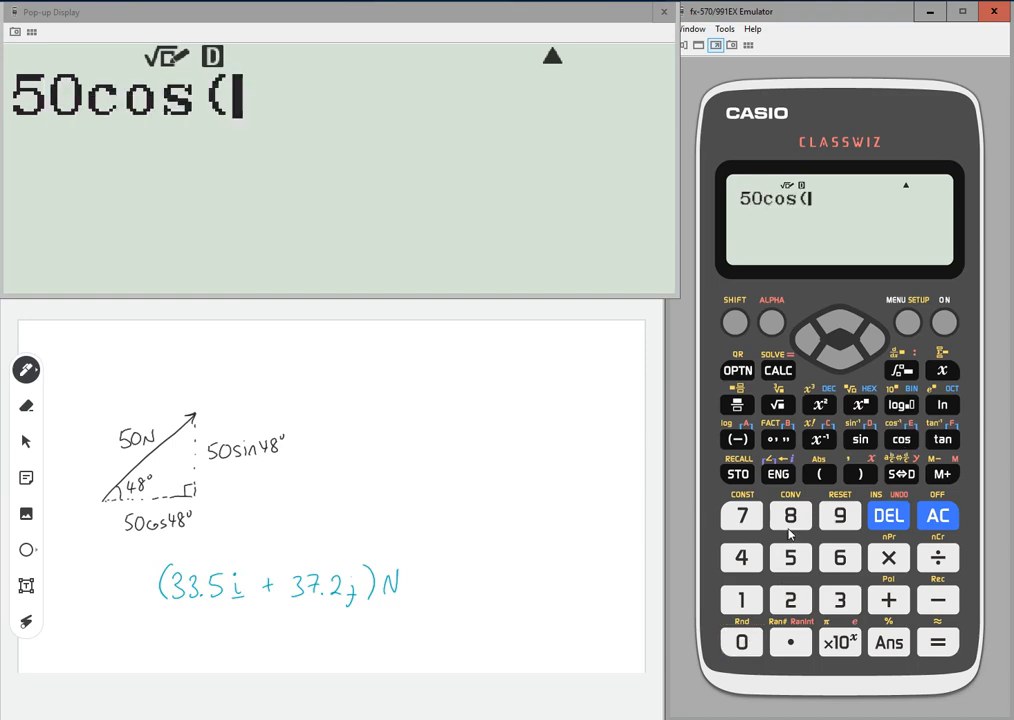